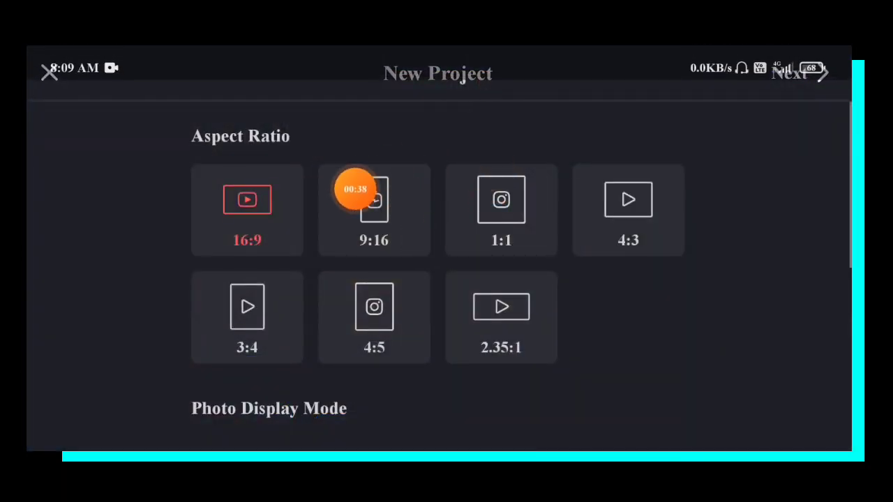
mouse_move(460, 83)
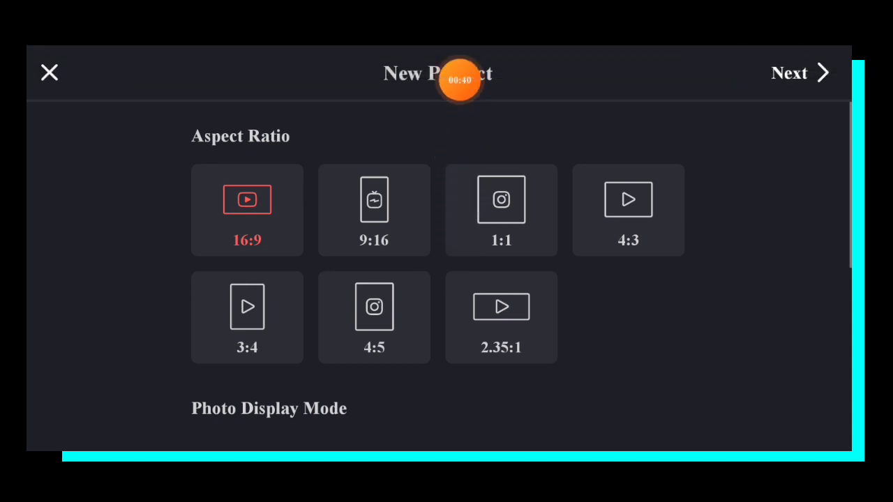
Choose the 9:16 portrait aspect ratio for the new project.
left_click(374, 210)
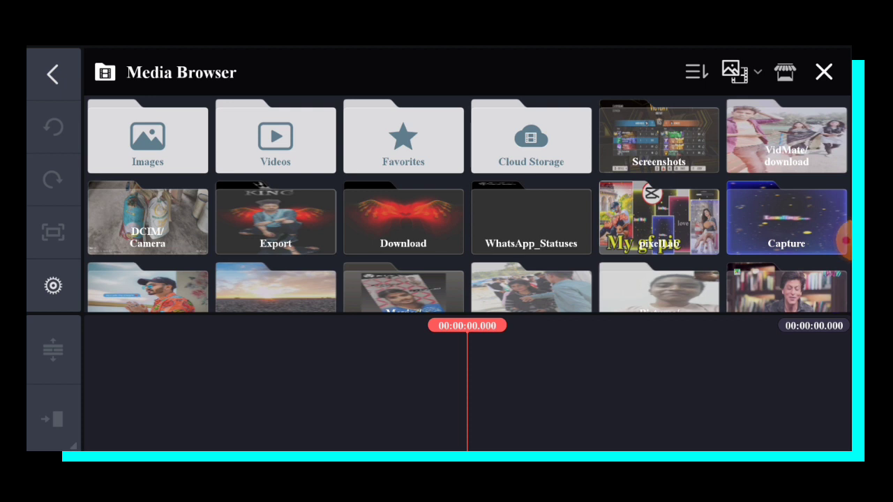
Add the red wings video from the Download folder to the timeline.
left_click(403, 221)
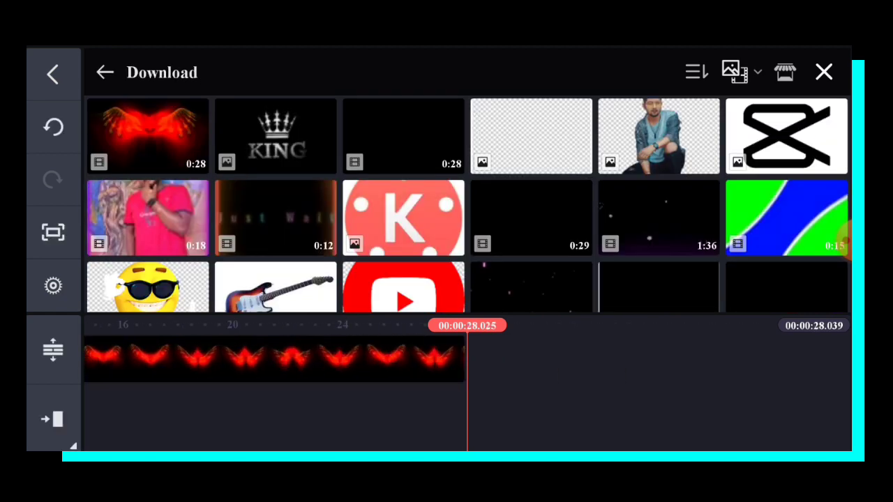
left_click(825, 71)
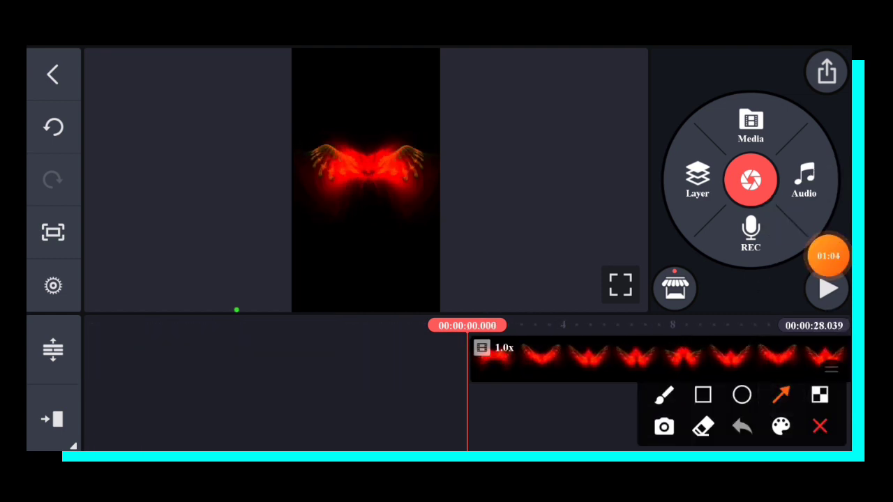
Add the man's transparent cut-out photo from Download as a media layer.
left_click(695, 180)
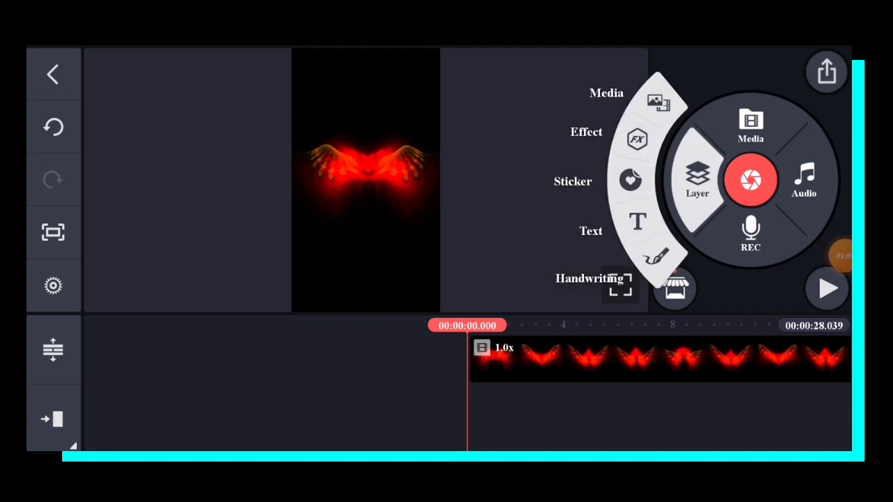
left_click(751, 118)
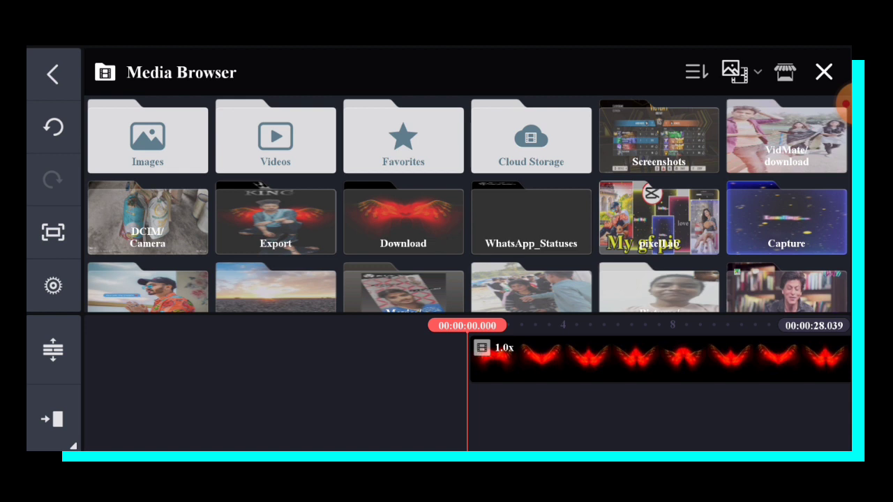
left_click(403, 220)
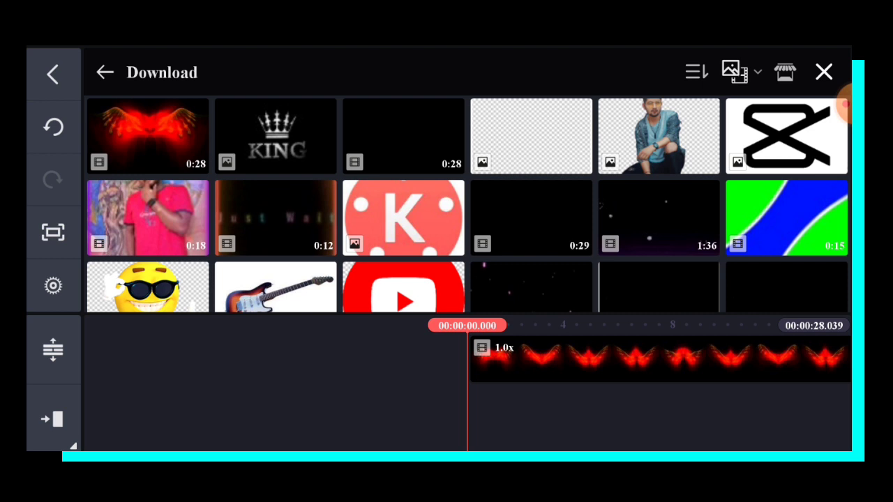
left_click(659, 136)
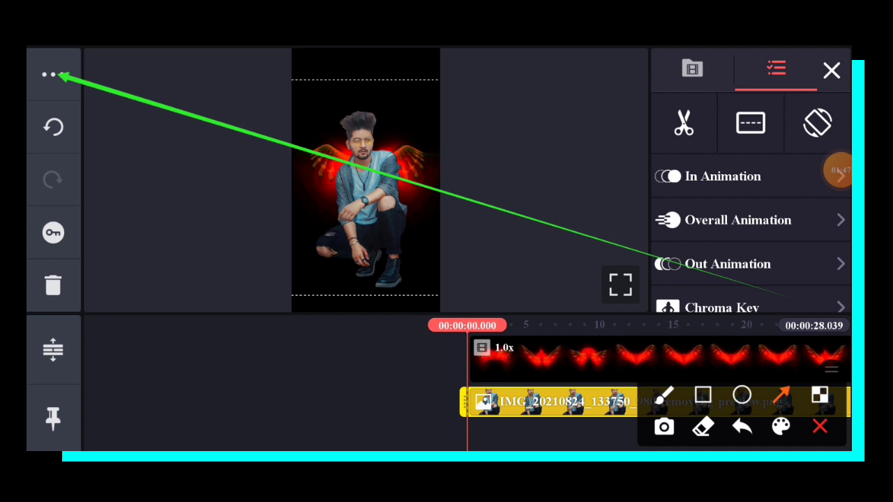
Duplicate the man's photo layer and flip the copy below him as a reflection.
left_click(51, 76)
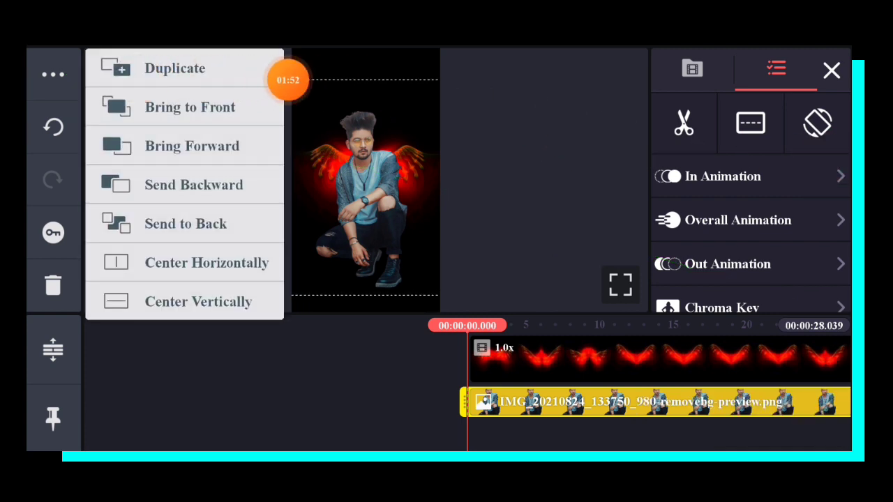
left_click(175, 68)
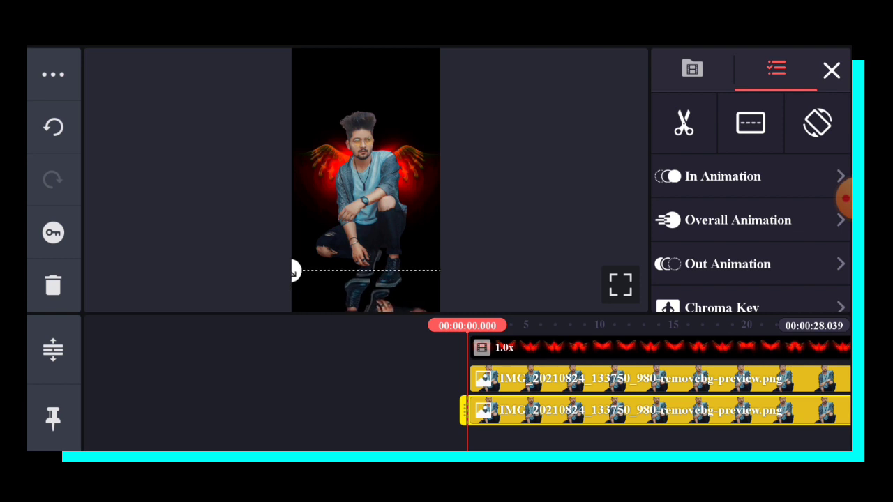
left_click(824, 70)
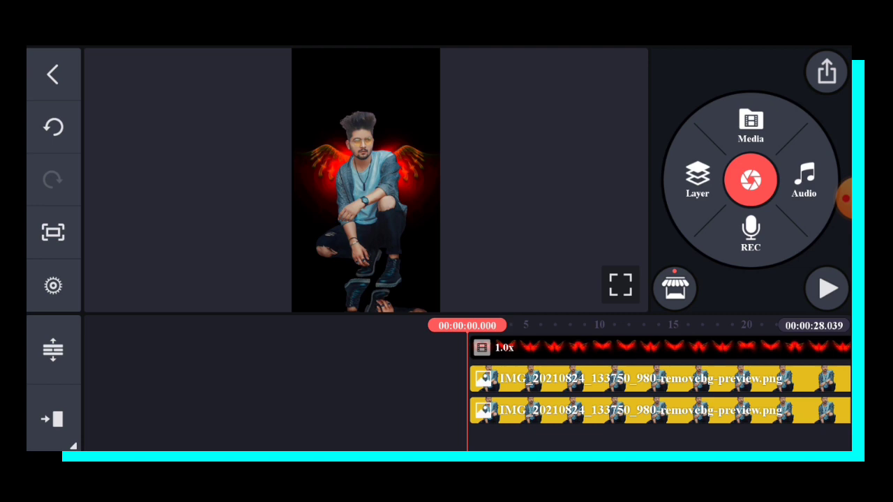
Add the ring particle video, move it bottom-left, and set its blending to Screen.
left_click(749, 124)
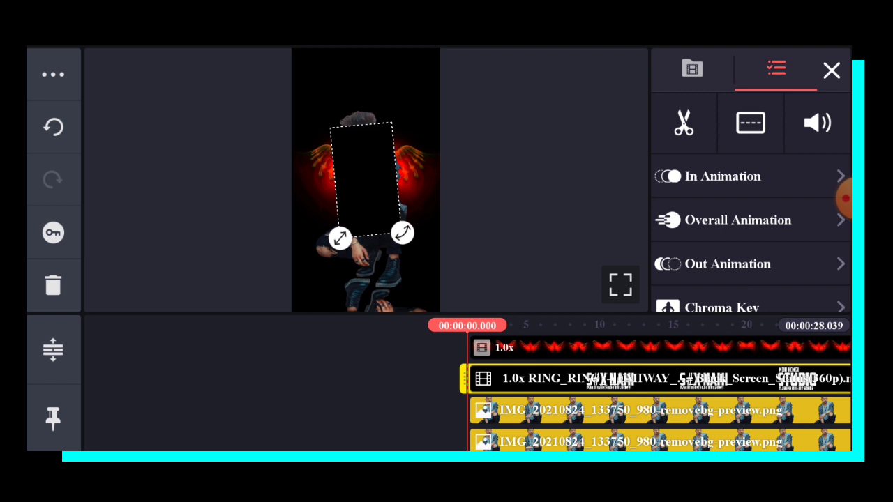
left_click_drag(366, 181, 327, 255)
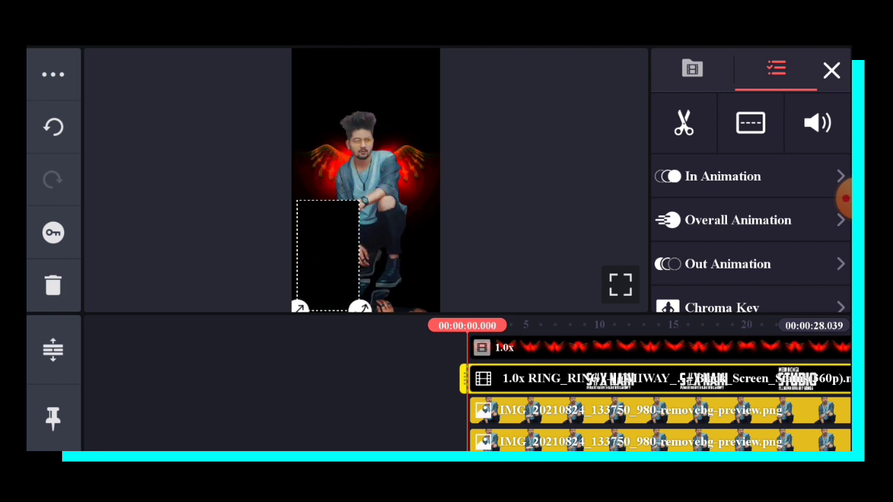
left_click(832, 71)
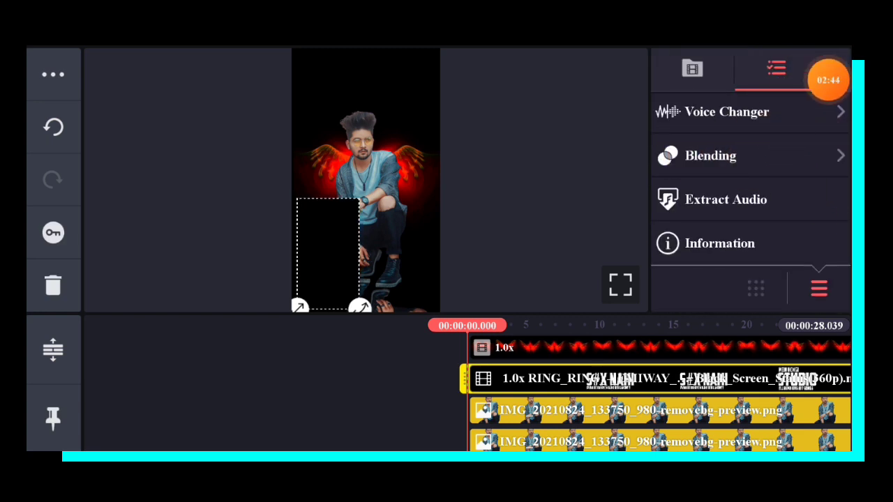
left_click(709, 155)
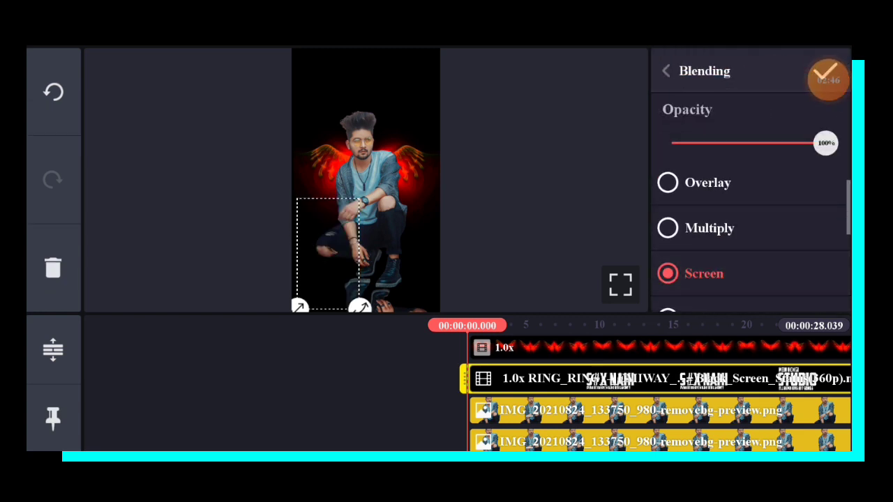
left_click(665, 70)
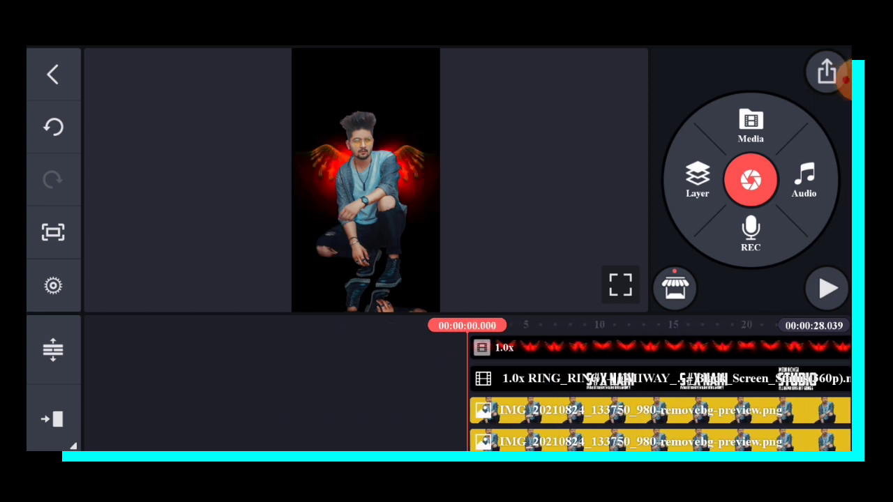
left_click(750, 122)
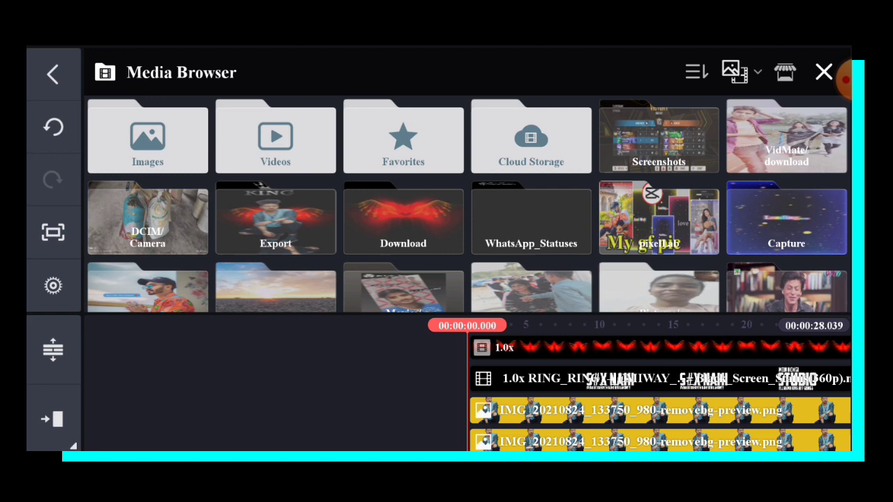
Add the KING crown logo, move it to the top, and blend away its background.
left_click(403, 220)
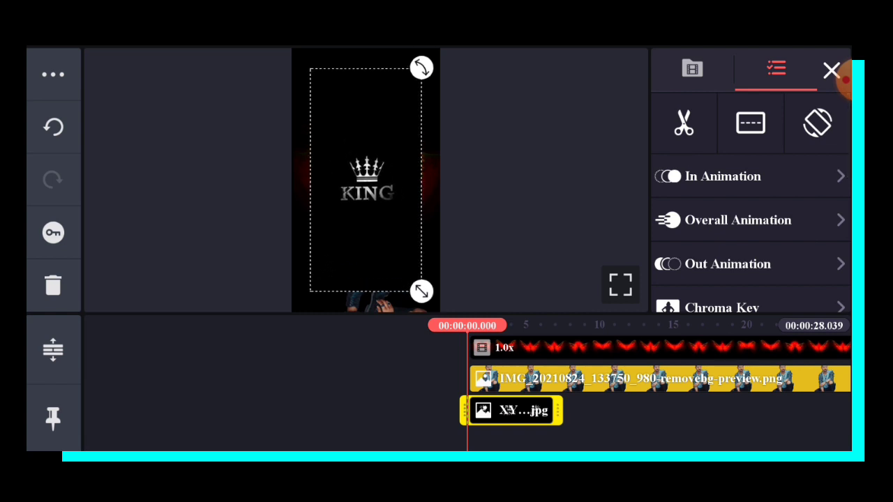
left_click_drag(422, 291, 424, 200)
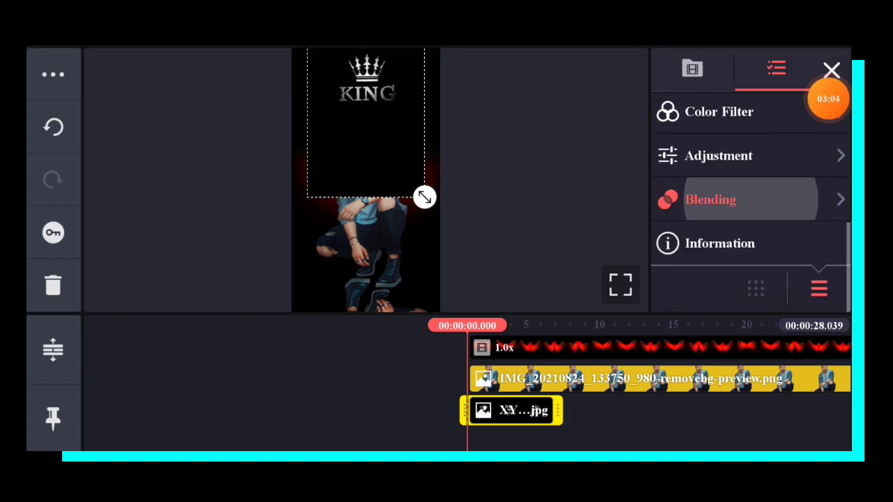
left_click(710, 200)
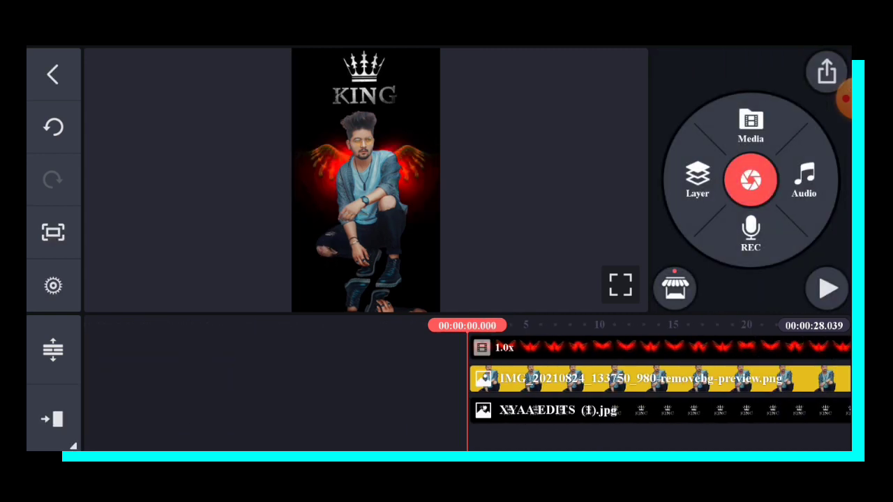
Browse the Download folder for the red-and-green particle video and add it as a layer.
left_click(750, 126)
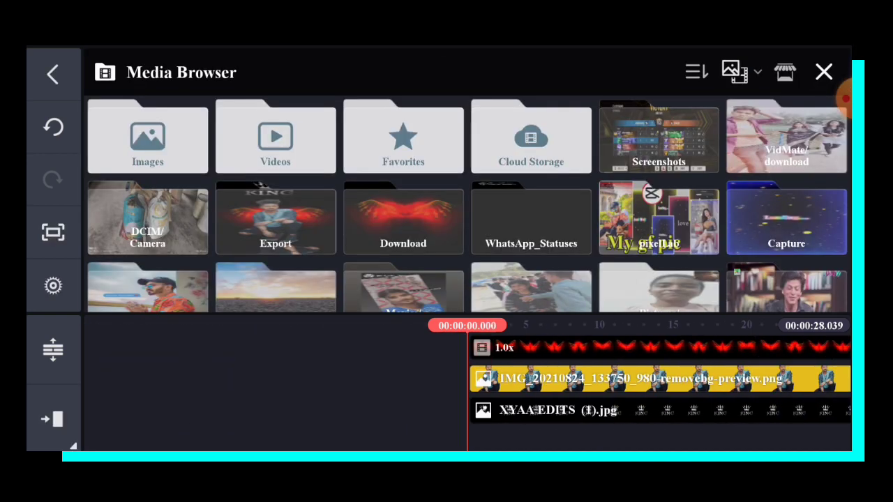
left_click(404, 220)
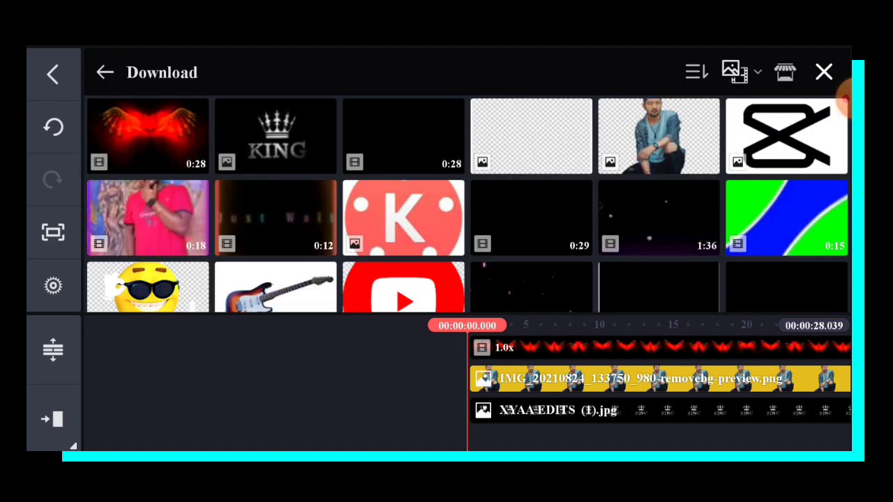
scroll("down", 3)
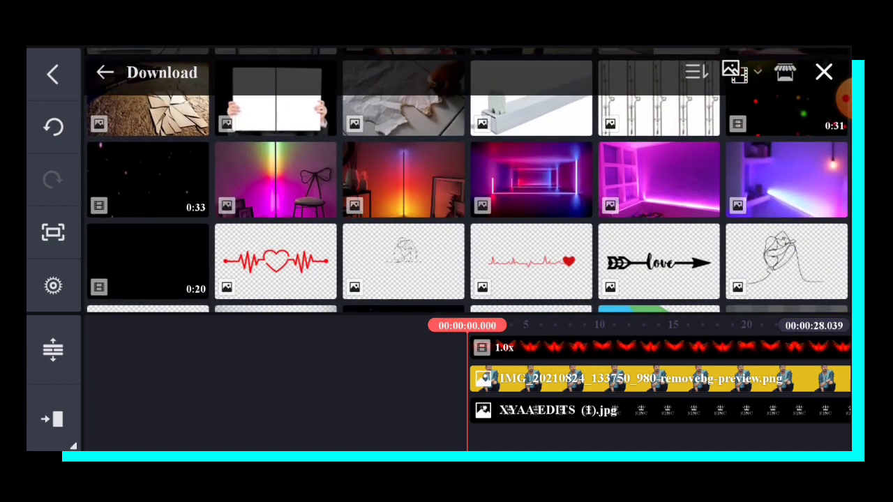
scroll("down", 3)
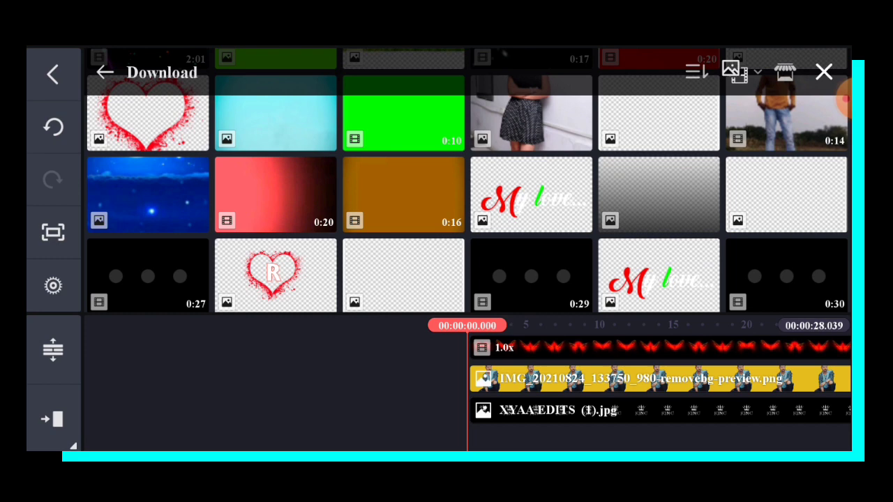
scroll("down", 3)
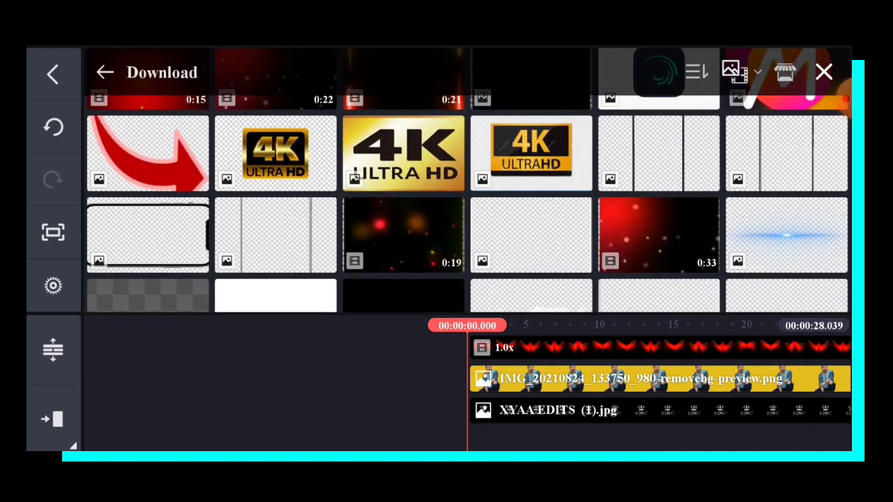
scroll("down", 3)
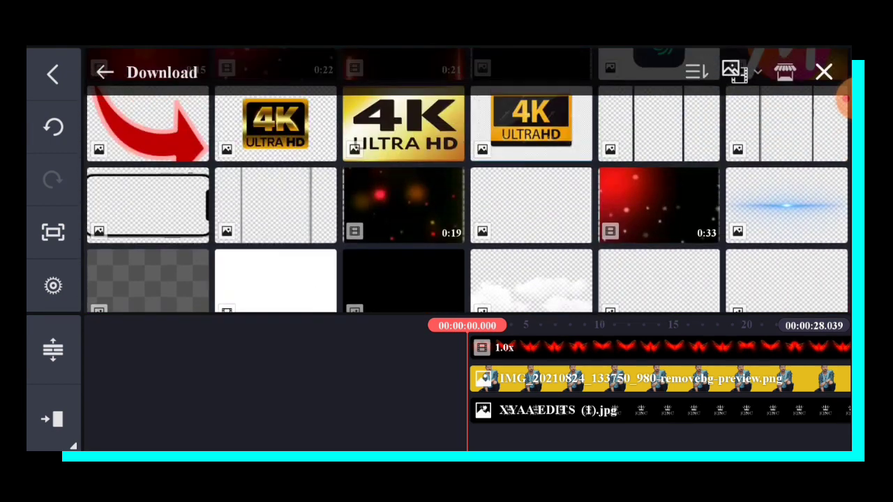
scroll("down", 3)
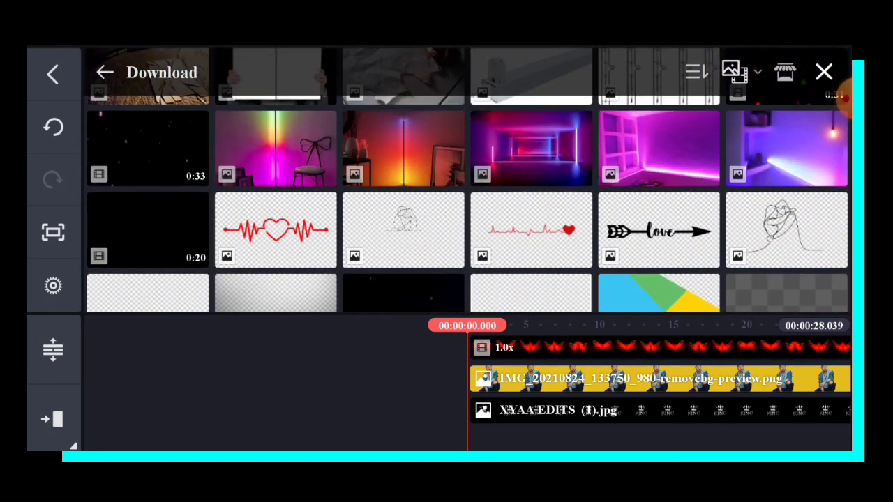
scroll("down", 3)
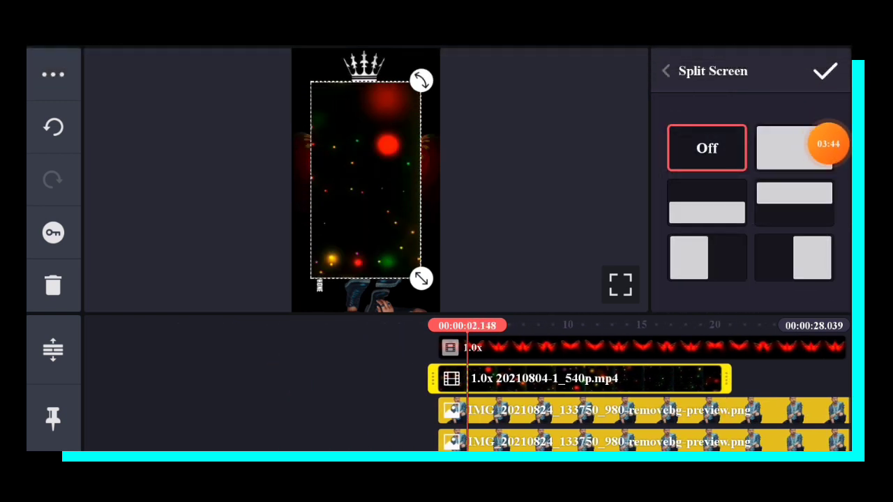
Apply a blend mode to the red-green particle layer and bring up export settings.
left_click(826, 69)
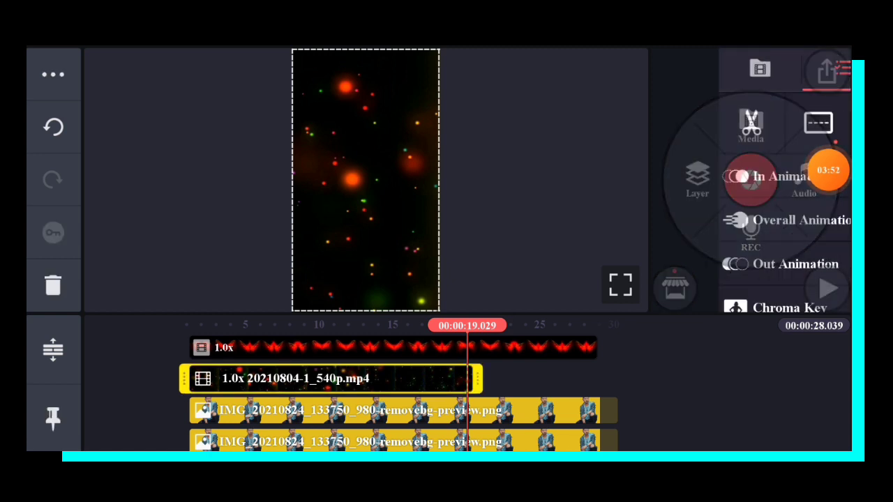
left_click(830, 69)
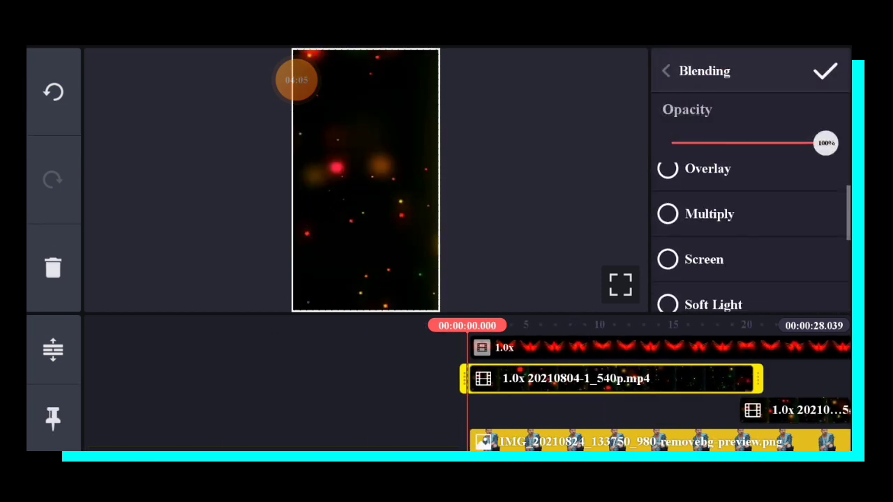
left_click(667, 70)
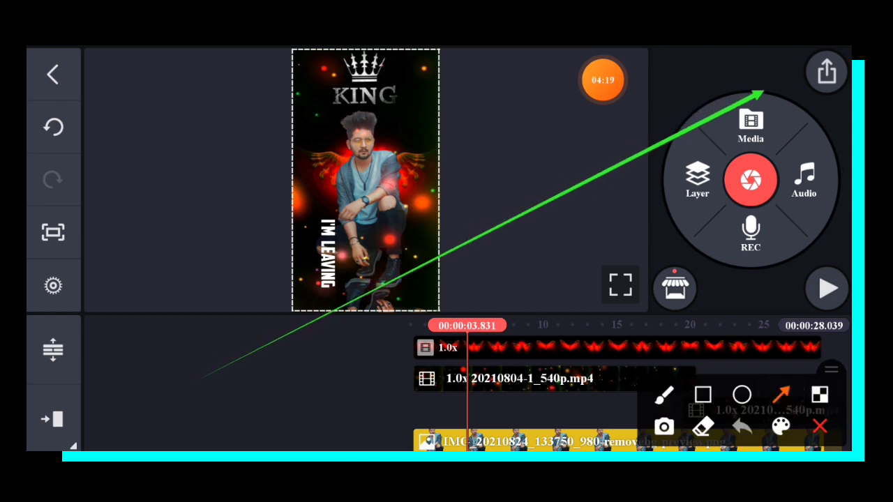
left_click(826, 72)
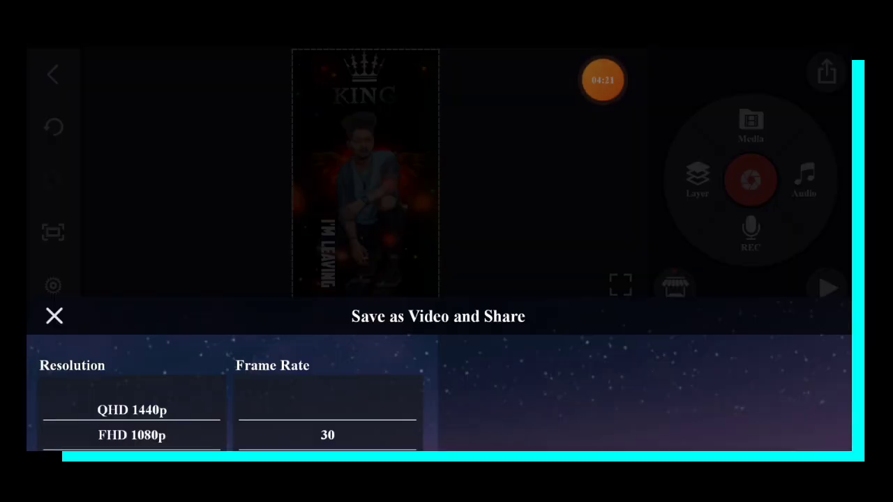